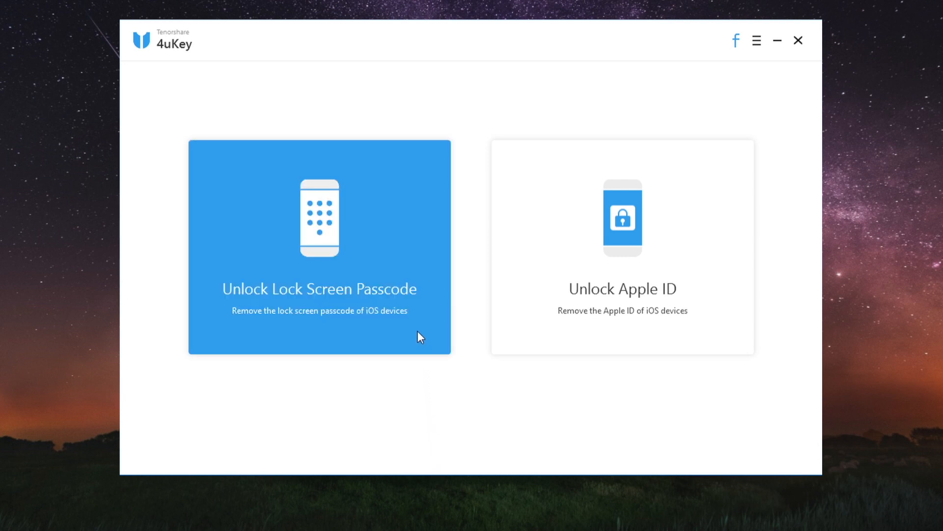
Step: Choose lock screen passcode removal, start it and download the iPhone 7 iOS 13.6.1 firmware
{"action": "left_click", "coordinate": [319, 247]}
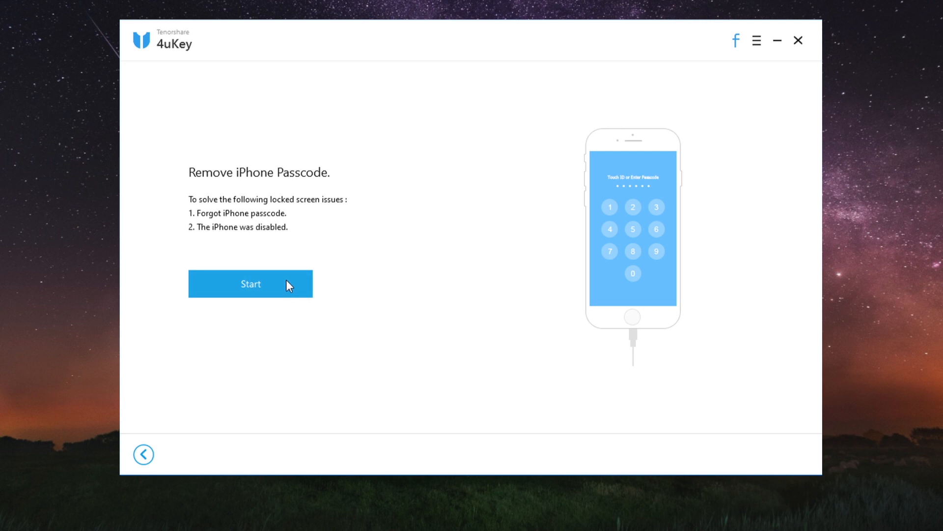
{"action": "left_click", "coordinate": [250, 283]}
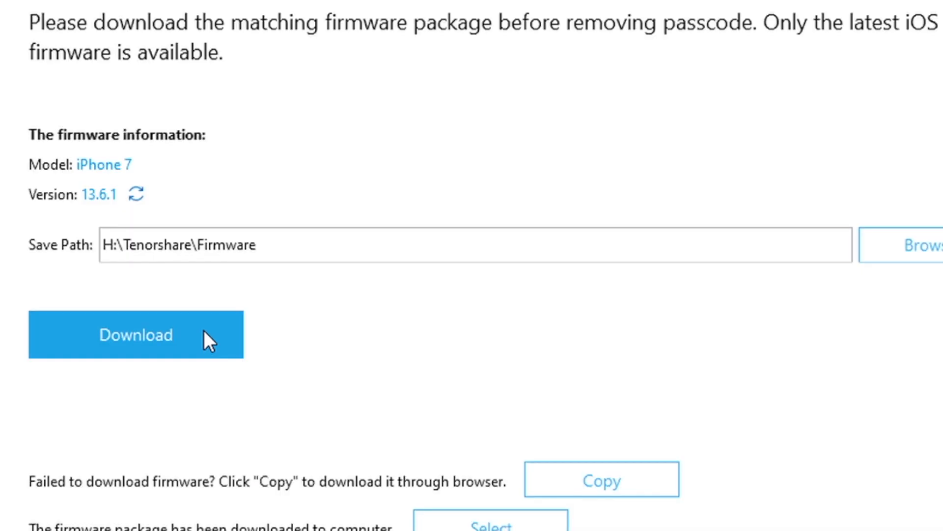
{"action": "left_click", "coordinate": [136, 334]}
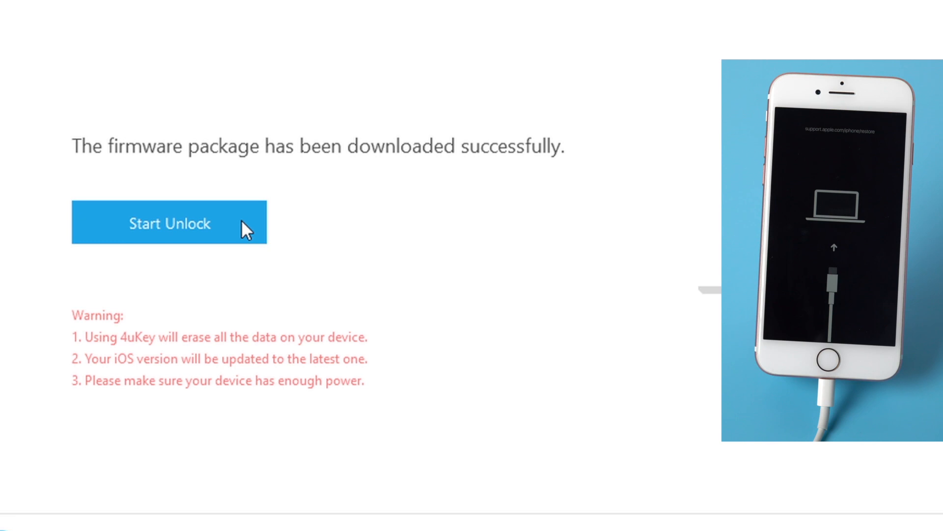
{"action": "left_click", "coordinate": [169, 222]}
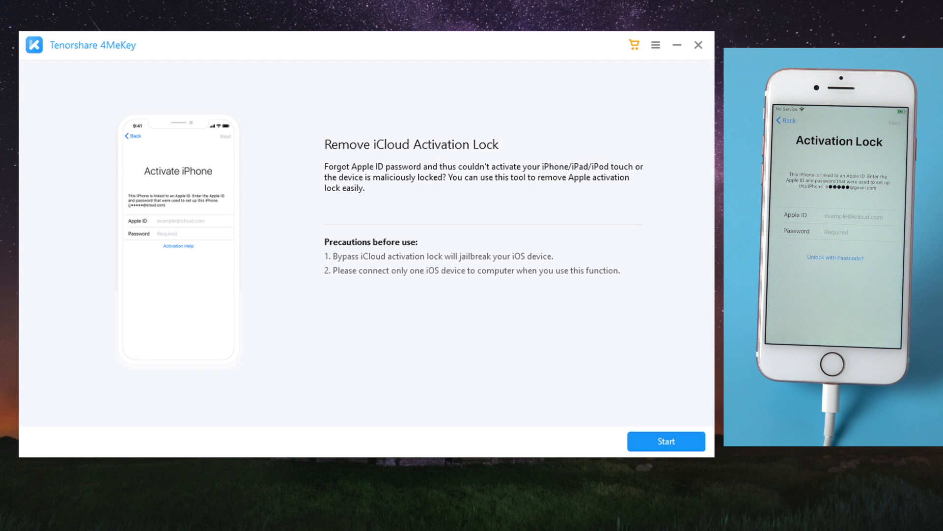
Step: Start activation lock removal and accept the agreement to reach the jailbreak instructions
{"action": "left_click", "coordinate": [666, 441]}
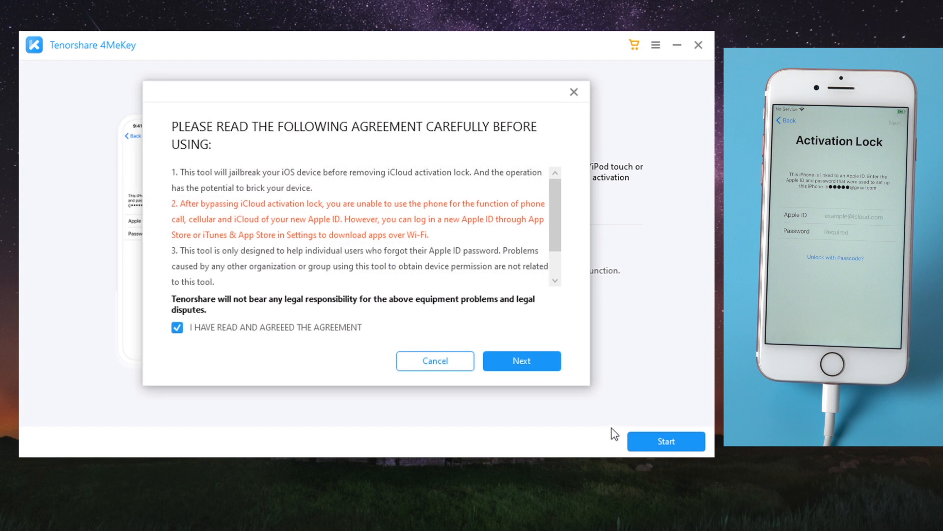
{"action": "left_click", "coordinate": [521, 360]}
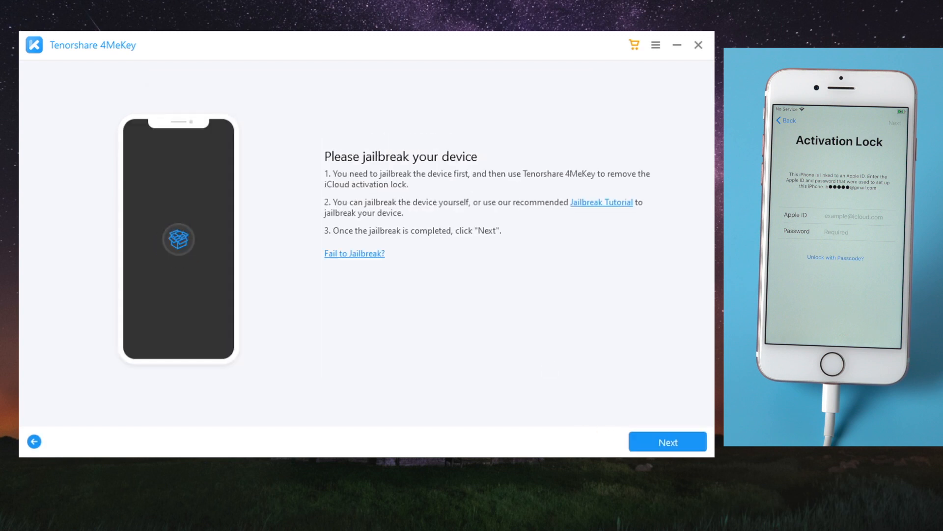
{"action": "mouse_move", "coordinate": [581, 223]}
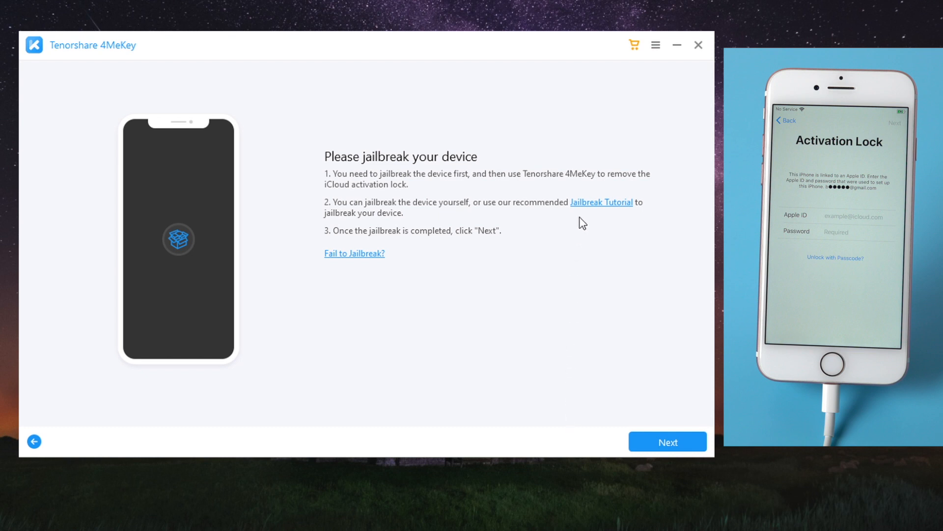
Step: Download checkn1x-1.0.6-amd64.iso and rufus-3.1.1.exe from the jailbreak tutorial, then launch Rufus
{"action": "left_click", "coordinate": [601, 202]}
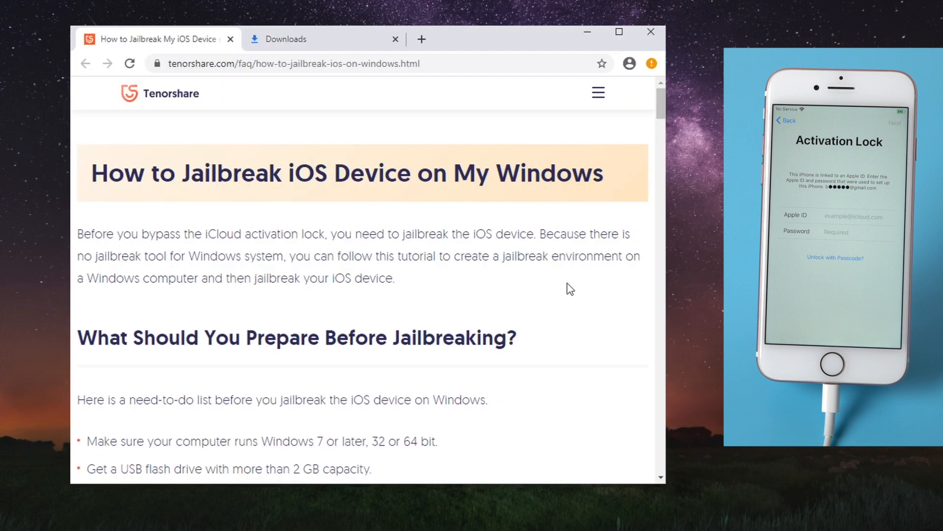
{"action": "scroll", "scroll_direction": "down", "scroll_amount": 3}
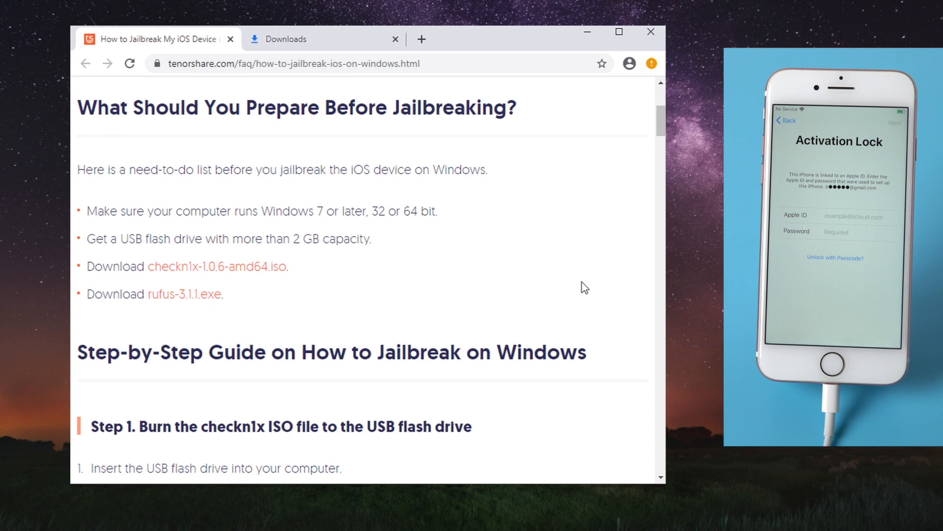
{"action": "scroll", "scroll_direction": "down", "scroll_amount": 3}
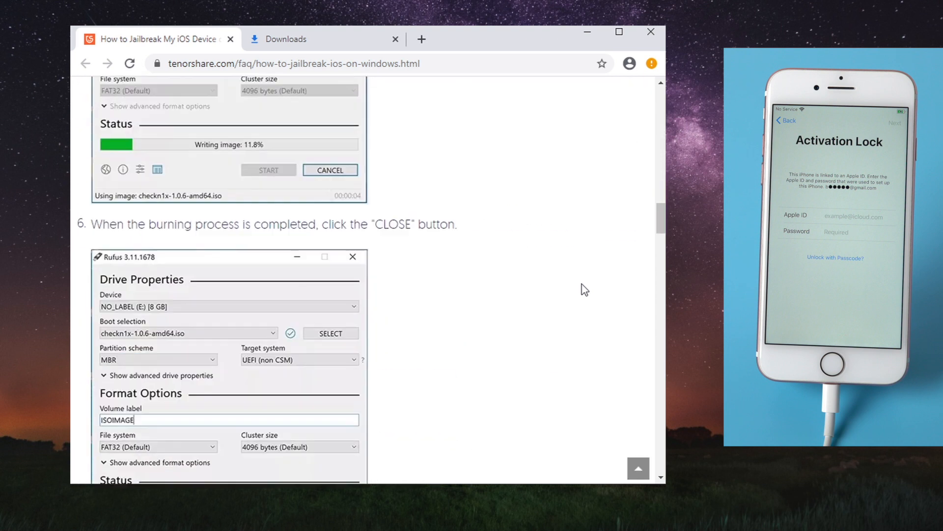
{"action": "scroll", "scroll_direction": "up", "scroll_amount": 3}
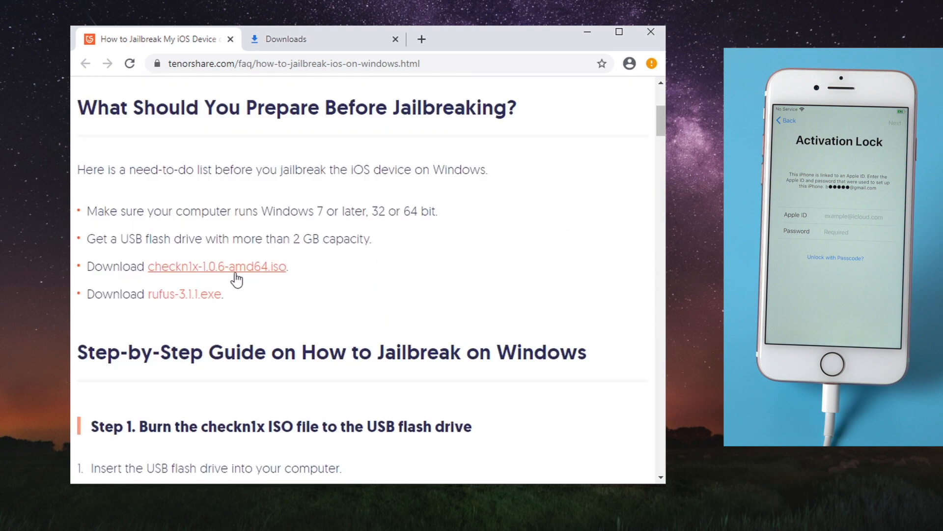
{"action": "left_click", "coordinate": [218, 266]}
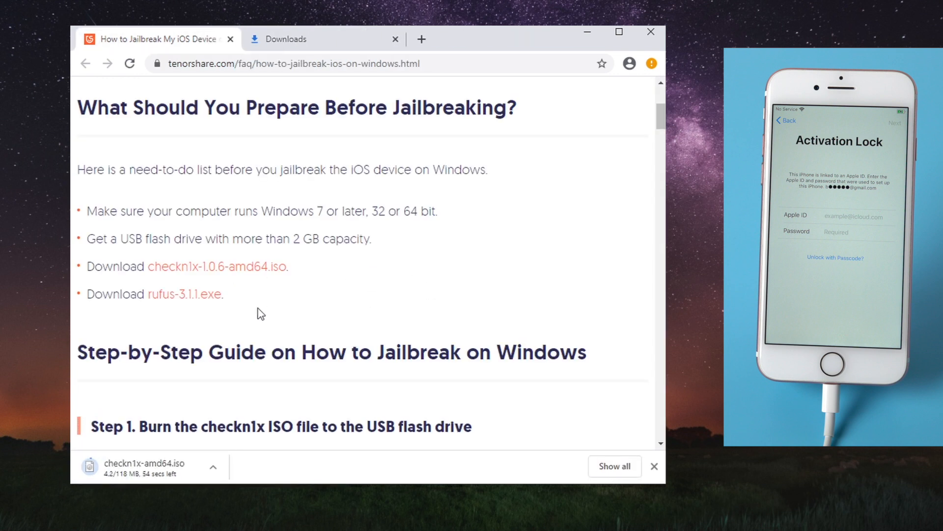
{"action": "left_click", "coordinate": [185, 294]}
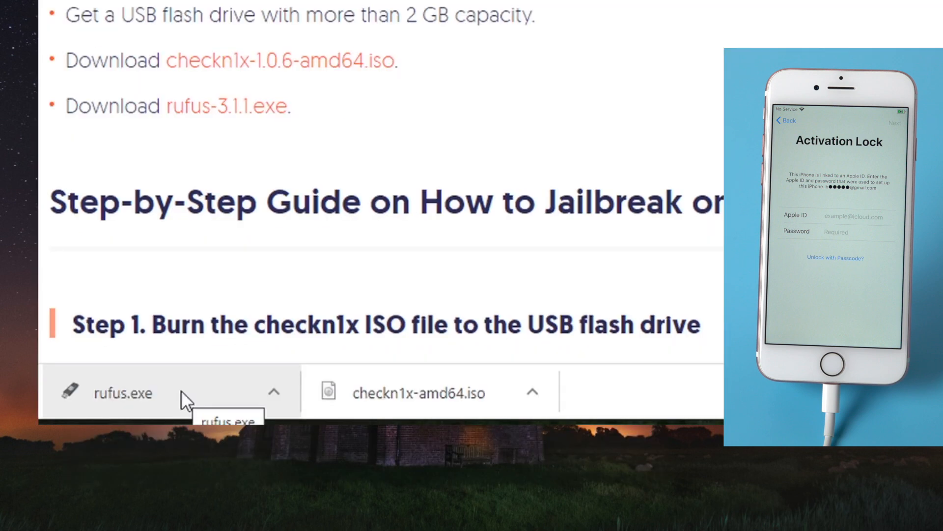
{"action": "left_click", "coordinate": [123, 393]}
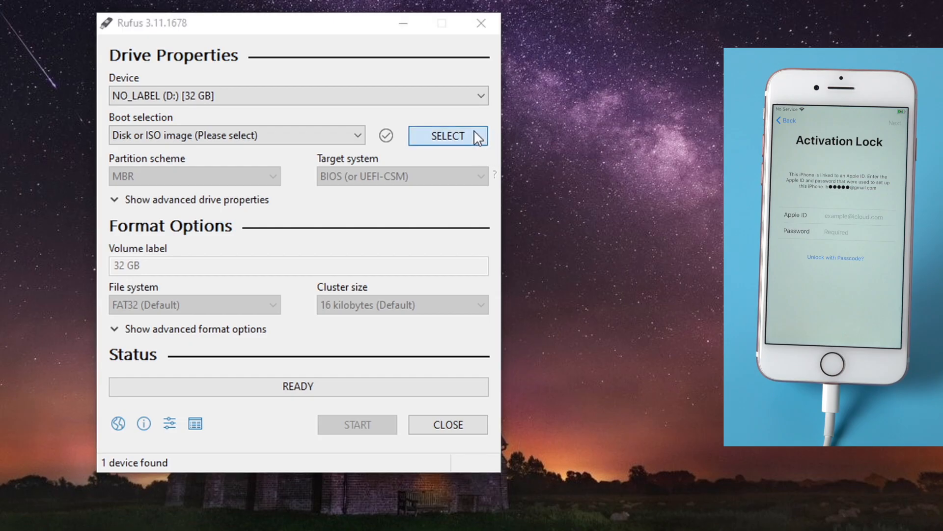
Step: Write the checkn1x-amd64.iso image to the USB drive in DD image mode and close Rufus
{"action": "left_click", "coordinate": [447, 135]}
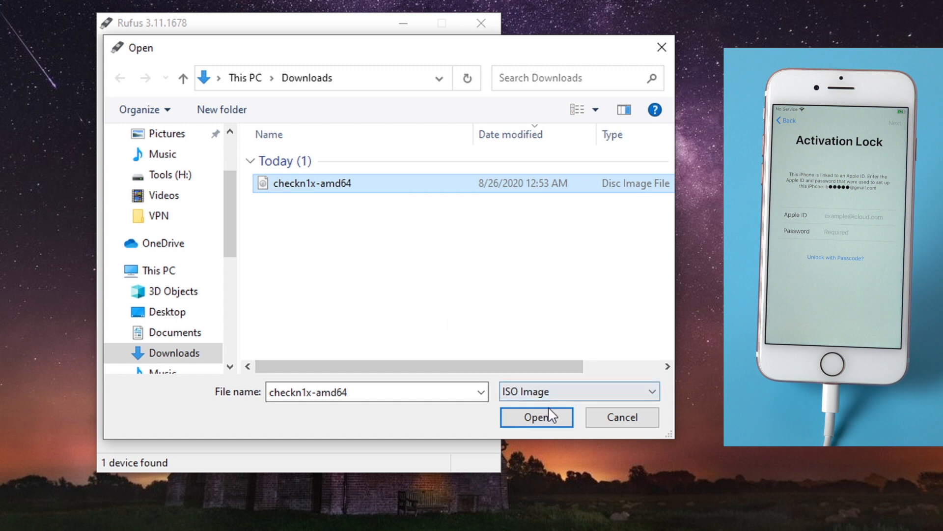
{"action": "left_click", "coordinate": [536, 416]}
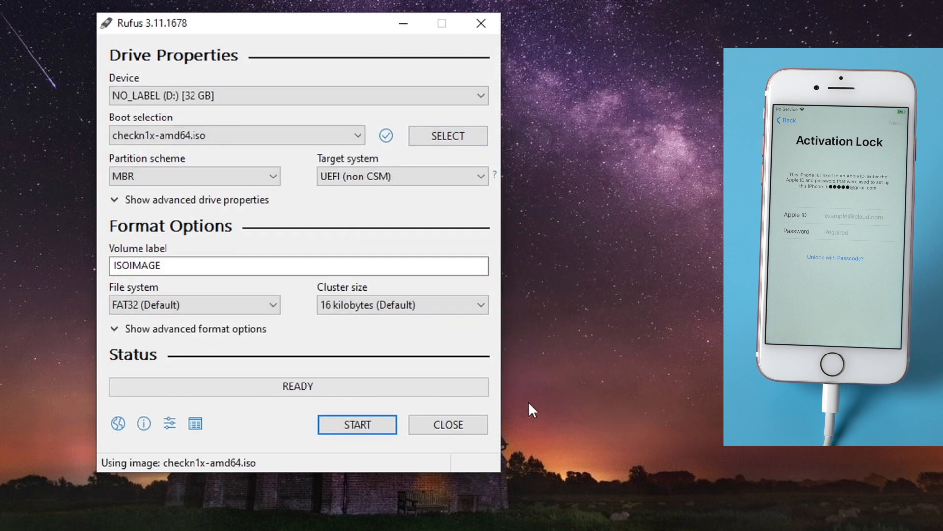
{"action": "left_click", "coordinate": [356, 424]}
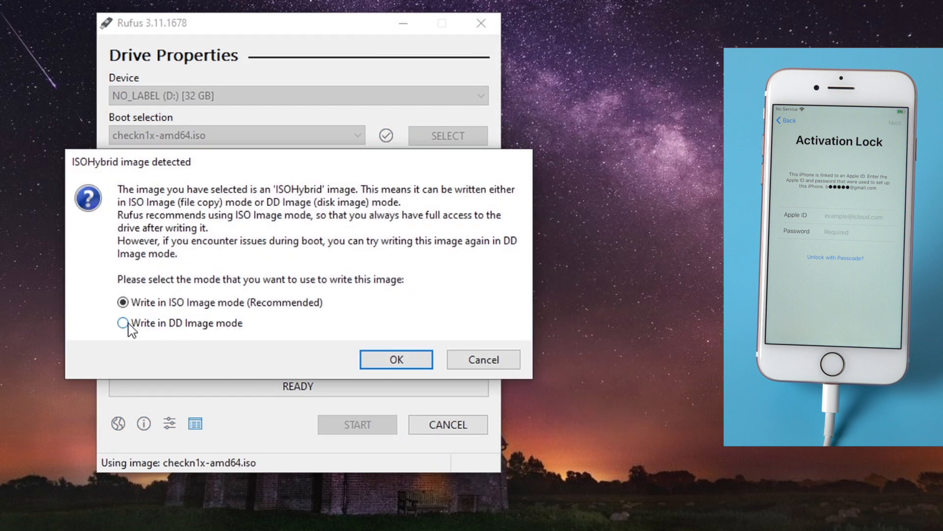
{"action": "left_click", "coordinate": [123, 322]}
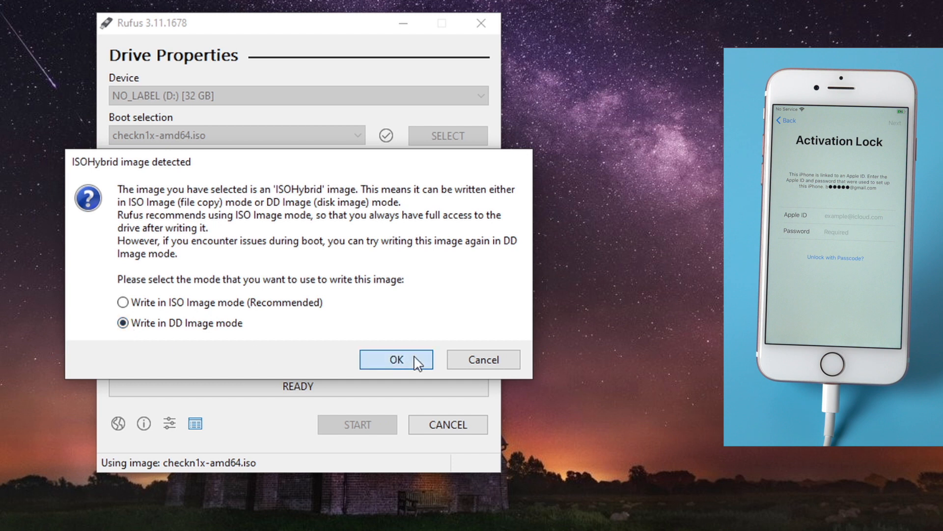
{"action": "left_click", "coordinate": [396, 360]}
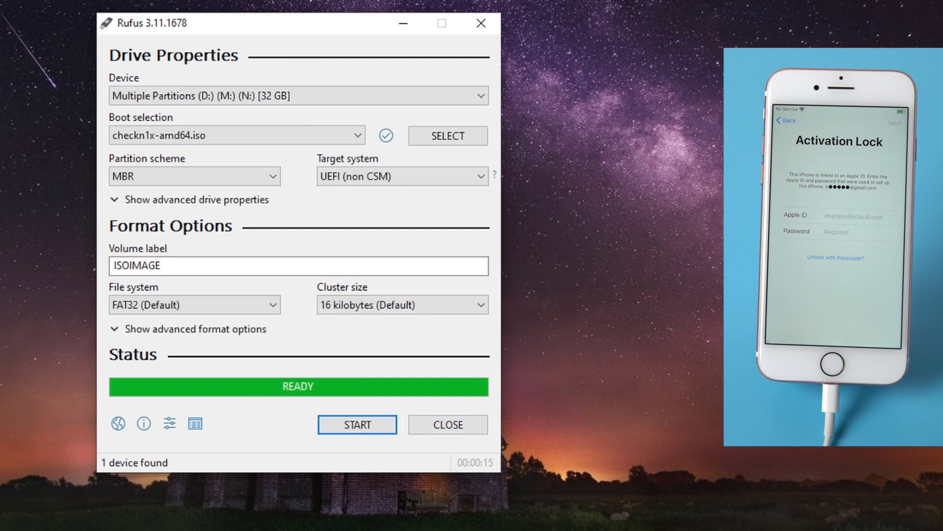
{"action": "left_click", "coordinate": [447, 424]}
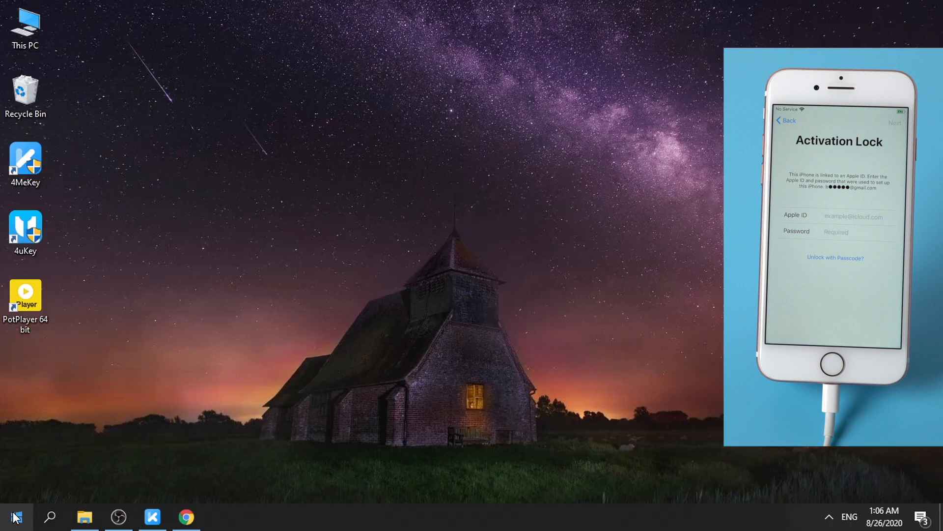
Step: Restart the PC via the Start menu and bring up the F12 boot menu to boot the USB drive
{"action": "left_click", "coordinate": [14, 516]}
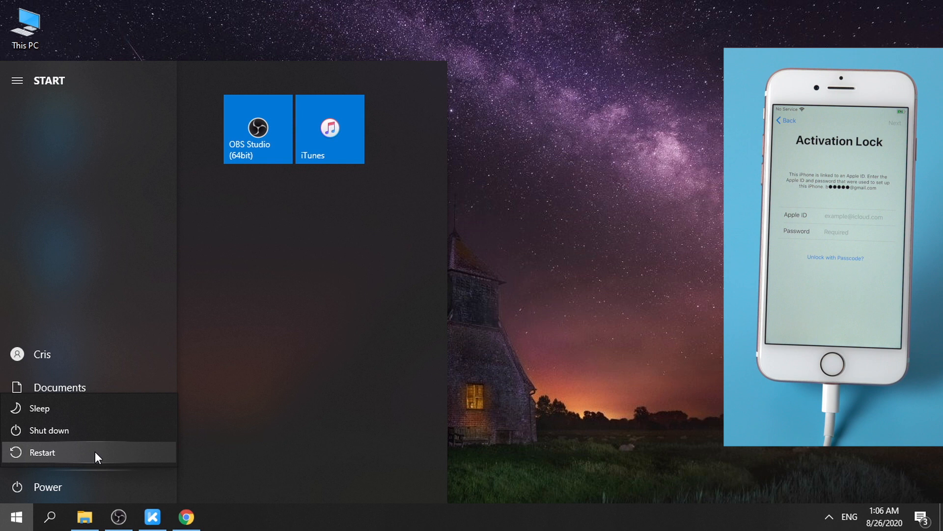
{"action": "left_click", "coordinate": [42, 452]}
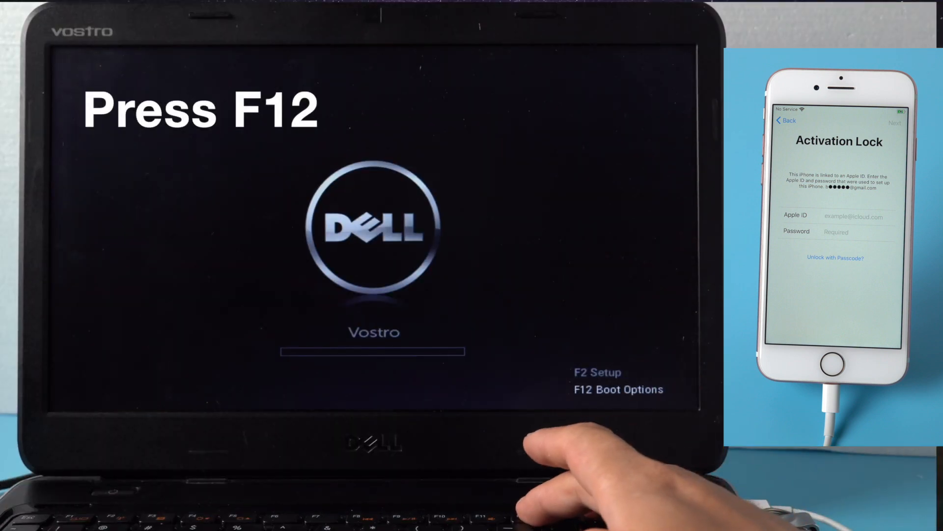
{"action": "key", "text": "f12"}
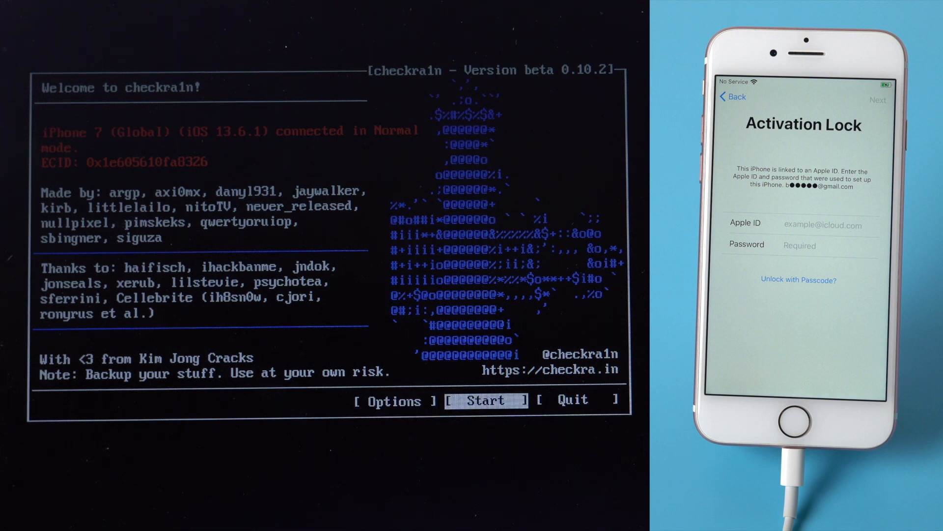
Step: Take the iPhone 7 through recovery mode and DFU mode, then start the checkra1n jailbreak
{"action": "left_click", "coordinate": [484, 401]}
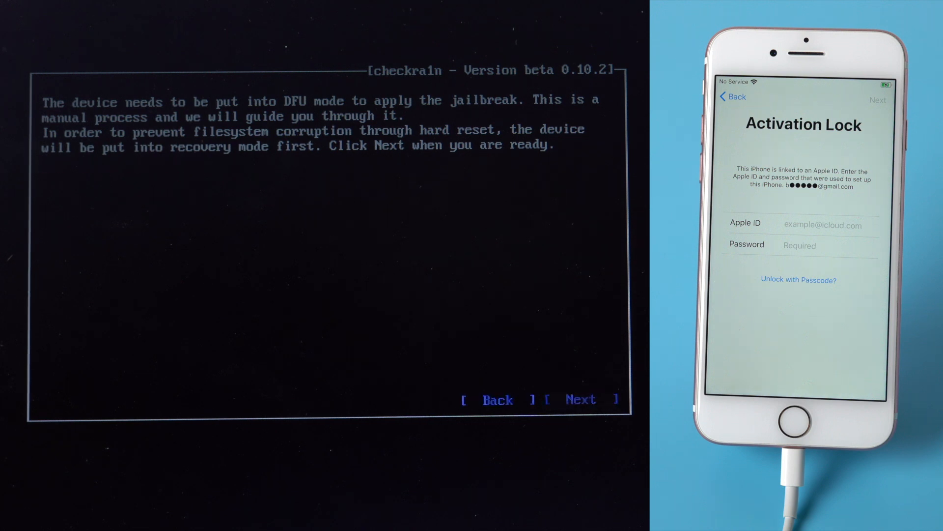
{"action": "left_click", "coordinate": [581, 400]}
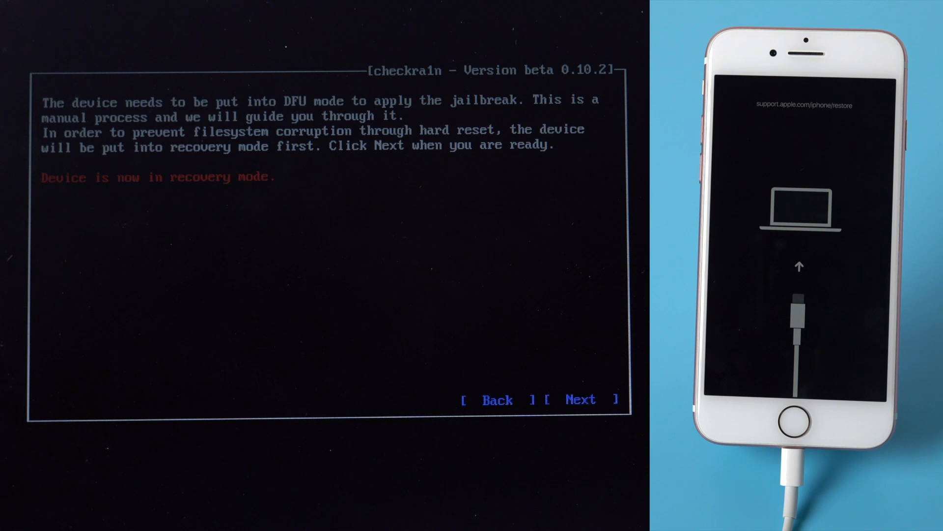
{"action": "left_click", "coordinate": [580, 399]}
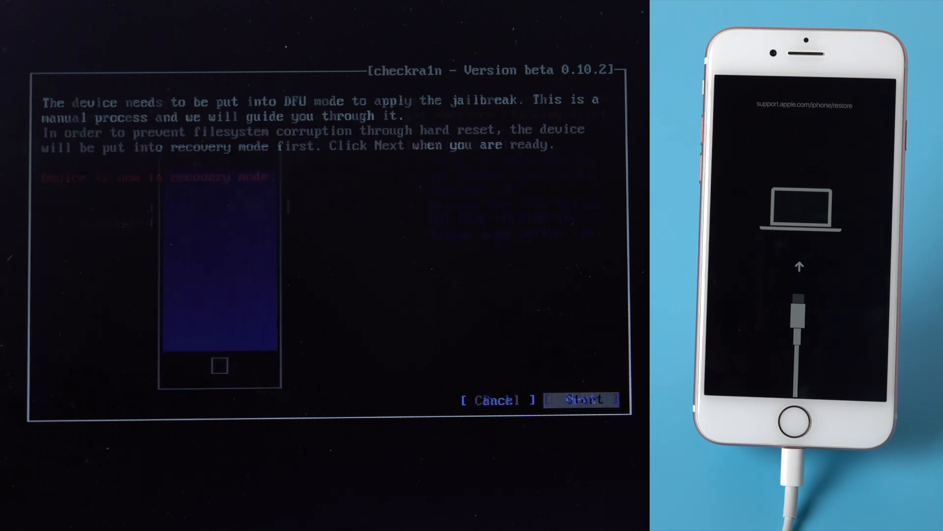
{"action": "left_click", "coordinate": [581, 399]}
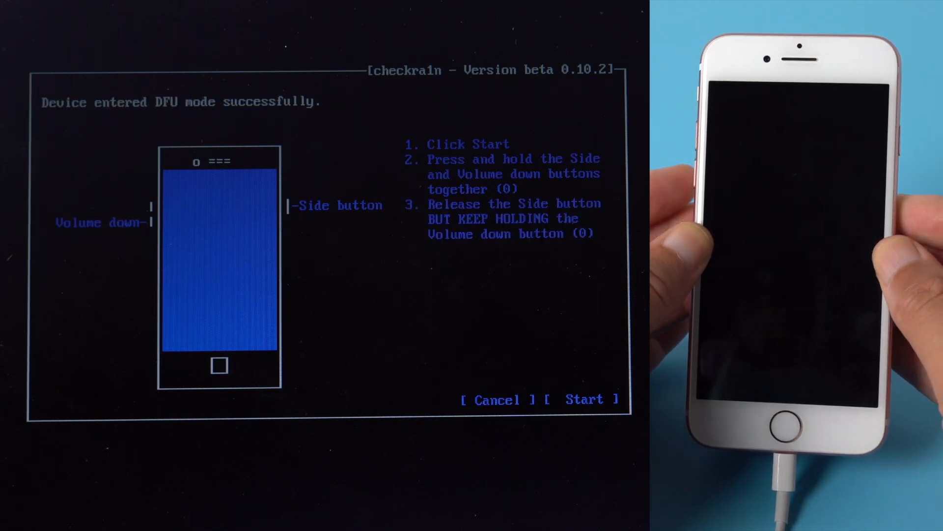
{"action": "left_click", "coordinate": [583, 399]}
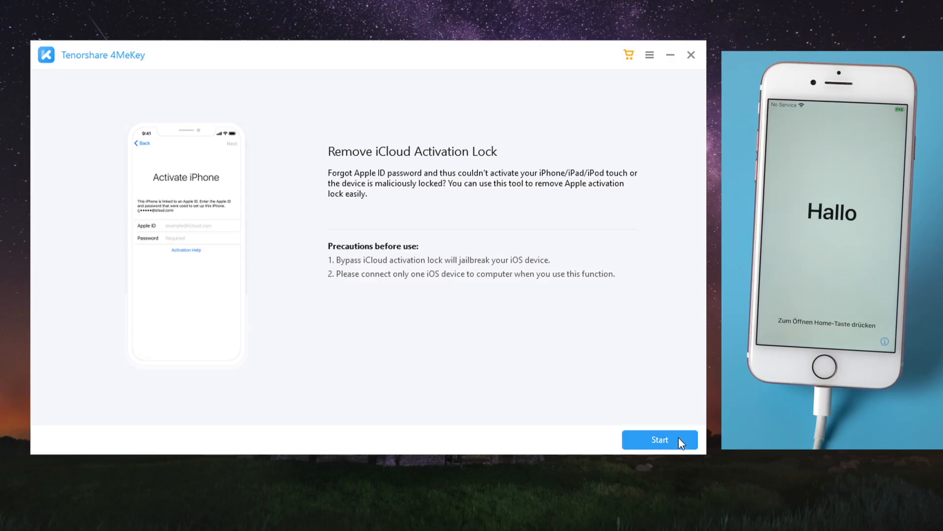
Step: Accept the agreement, confirm the iPhone 7 iOS 13.6.1 details and start removing the activation lock
{"action": "left_click", "coordinate": [659, 440]}
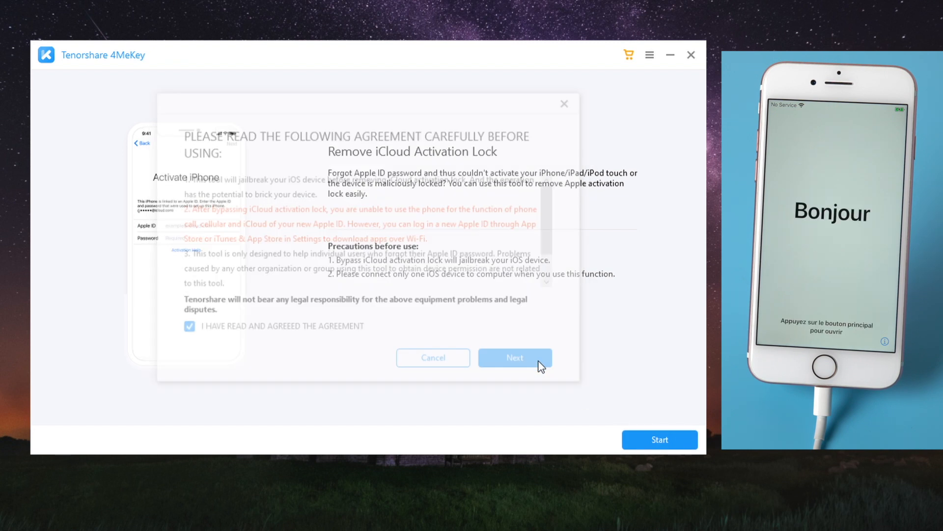
{"action": "left_click", "coordinate": [514, 357]}
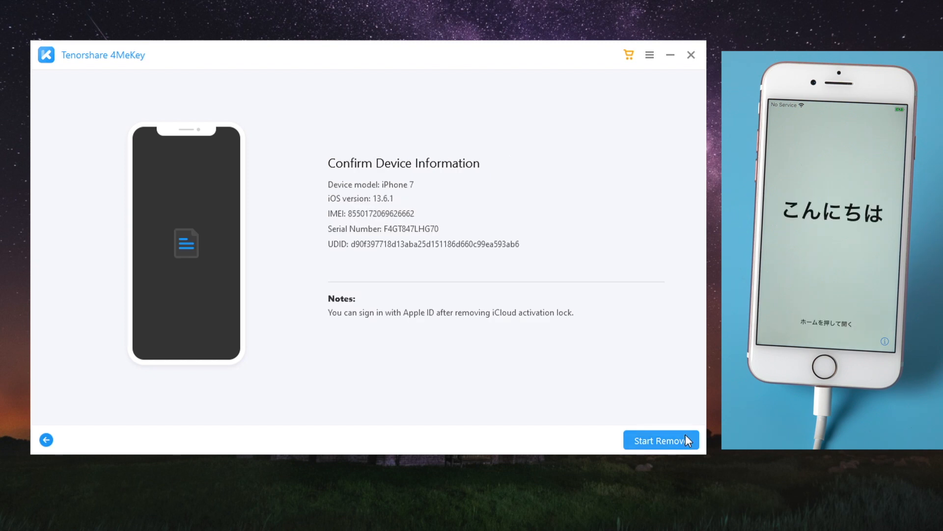
{"action": "left_click", "coordinate": [661, 440]}
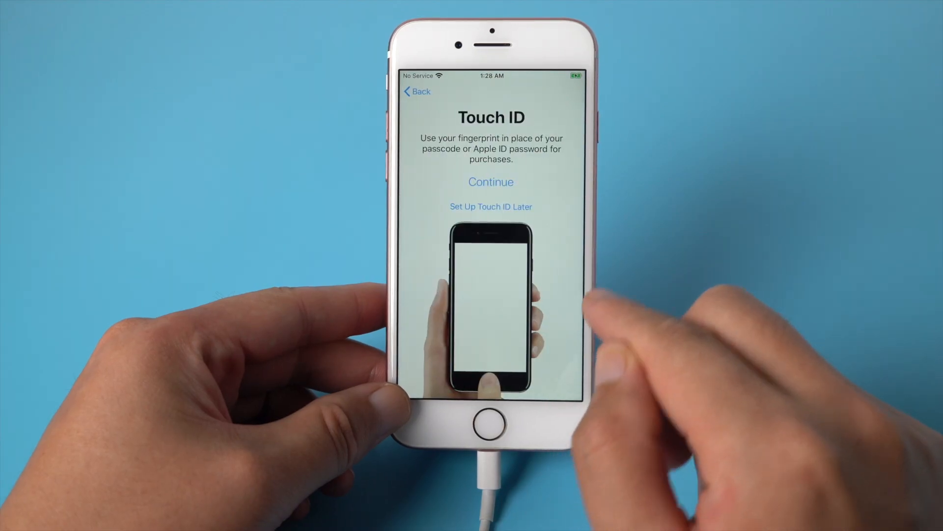
Step: Skip Touch ID, agree to the terms, pick haptic option 2 and open Settings on the home screen
{"action": "left_click", "coordinate": [491, 206]}
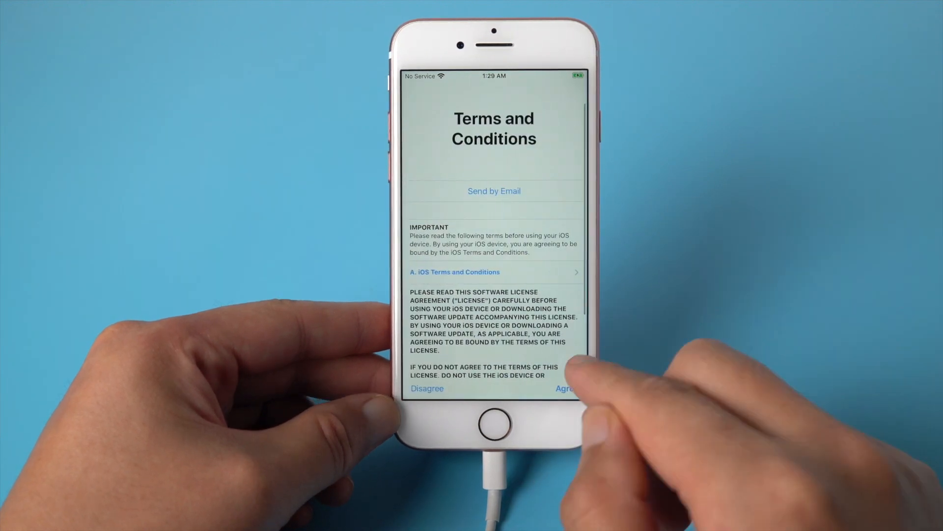
{"action": "left_click", "coordinate": [564, 388]}
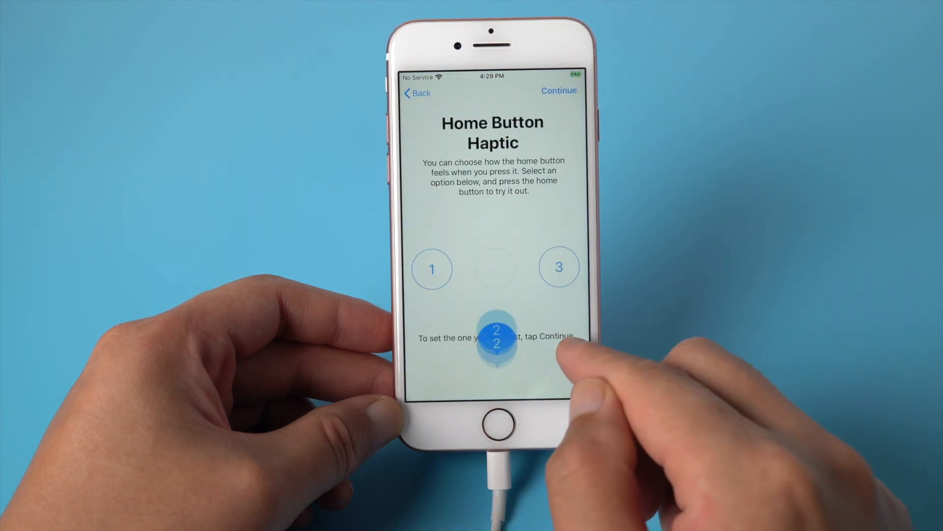
{"action": "left_click", "coordinate": [558, 90]}
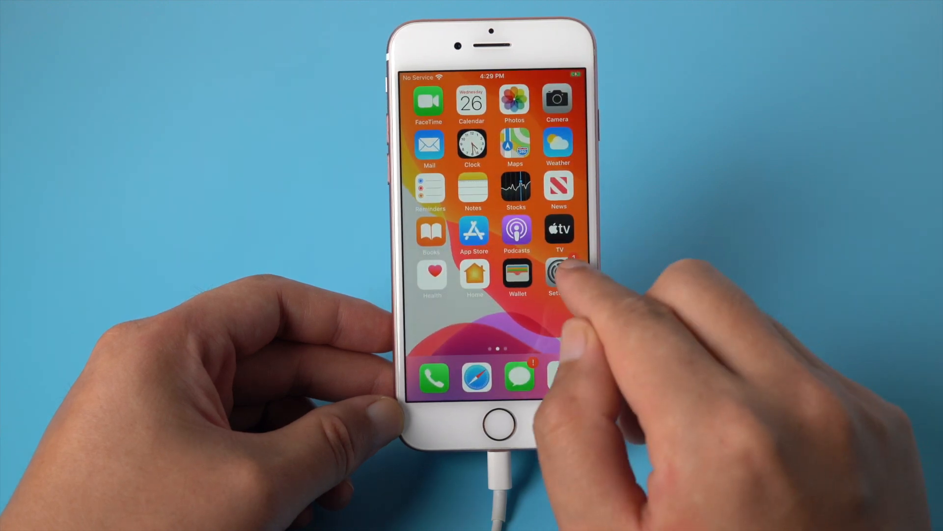
{"action": "left_click", "coordinate": [558, 277]}
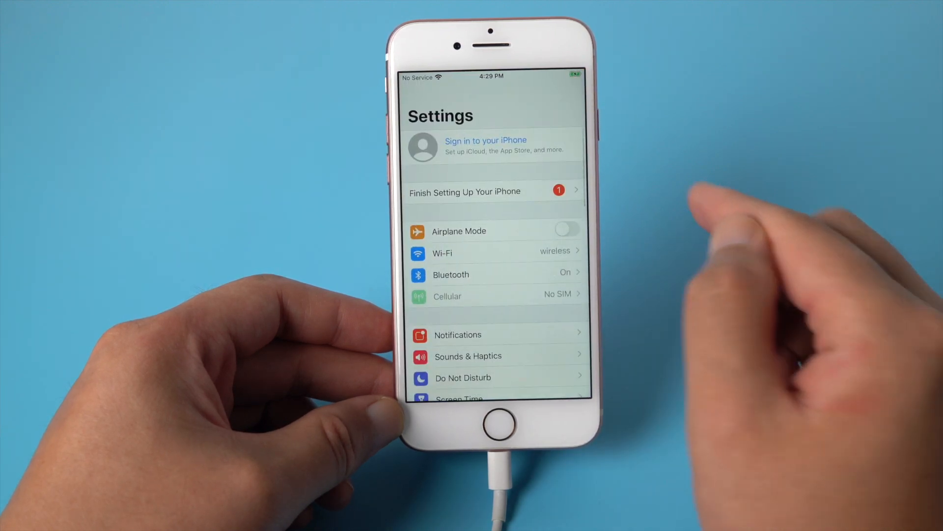